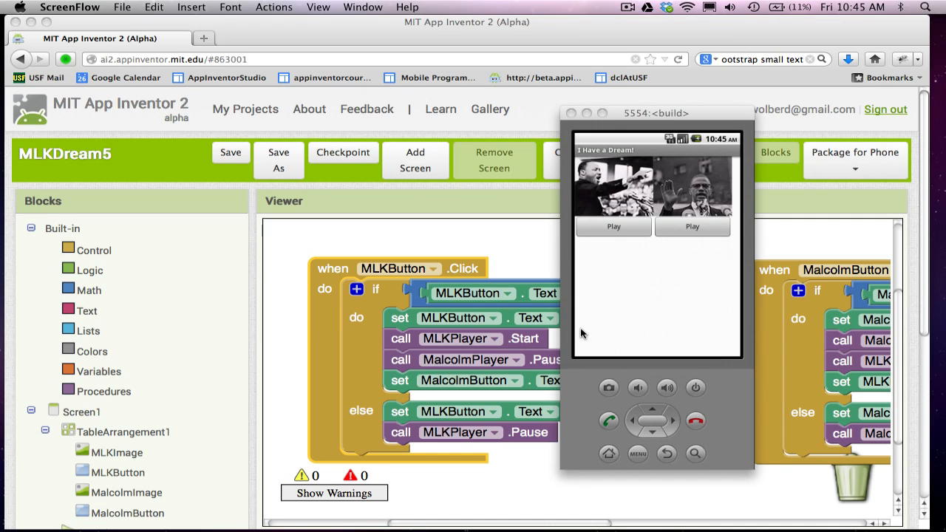
{"action": "mouse_move", "coordinate": [697, 186]}
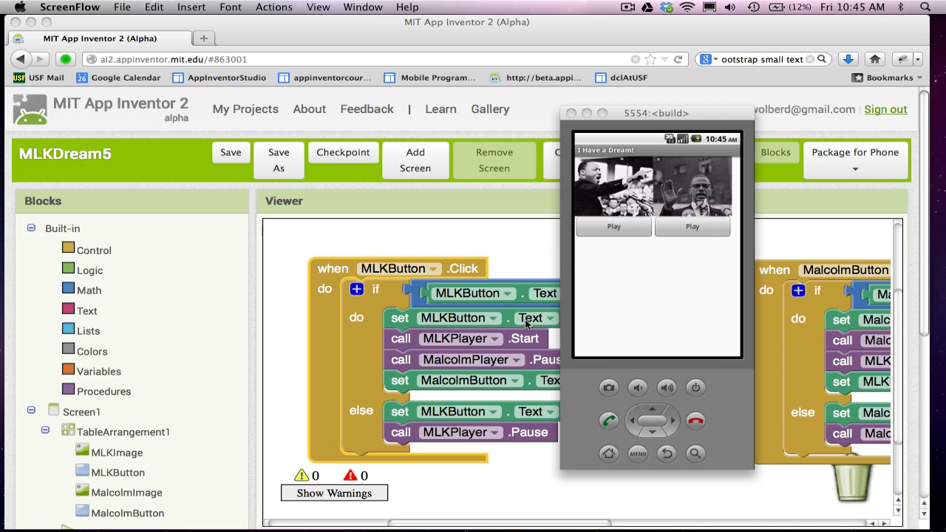
{"action": "mouse_move", "coordinate": [628, 331]}
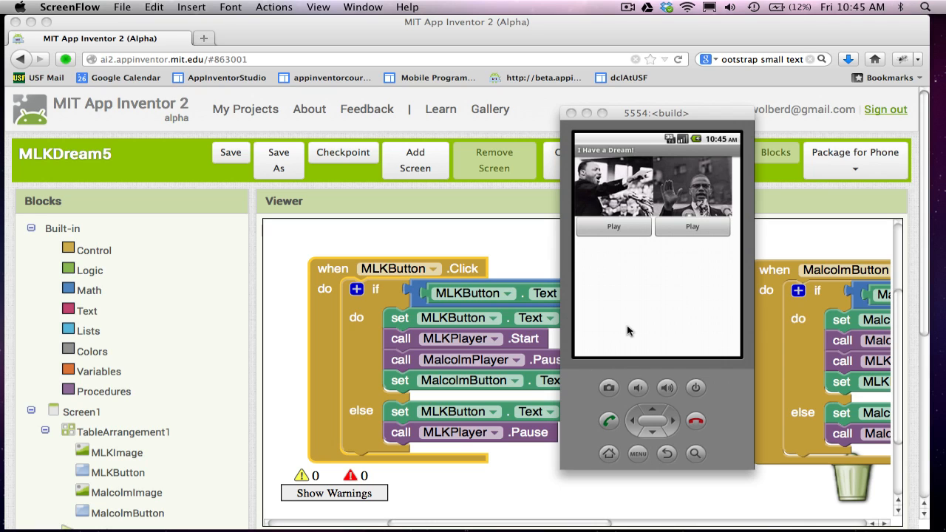
{"action": "mouse_move", "coordinate": [617, 183]}
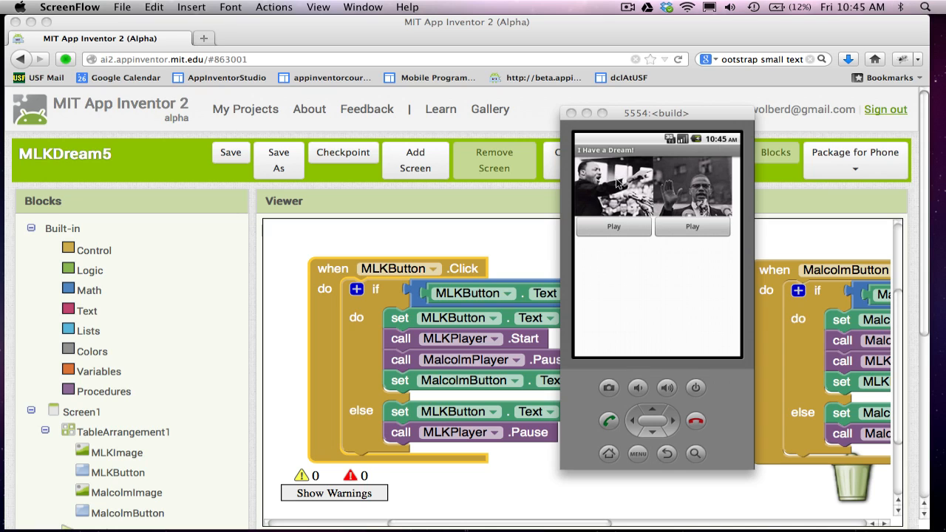
{"action": "mouse_move", "coordinate": [672, 162]}
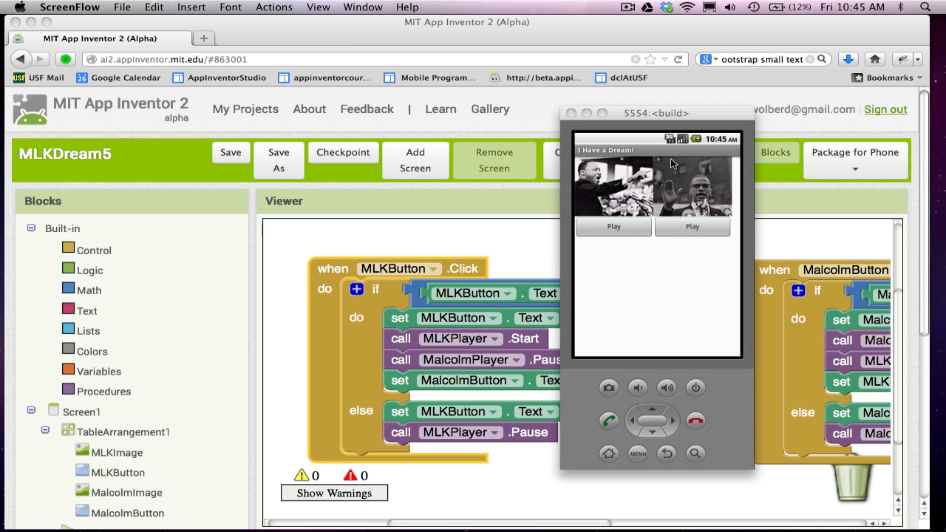
{"action": "mouse_move", "coordinate": [613, 172]}
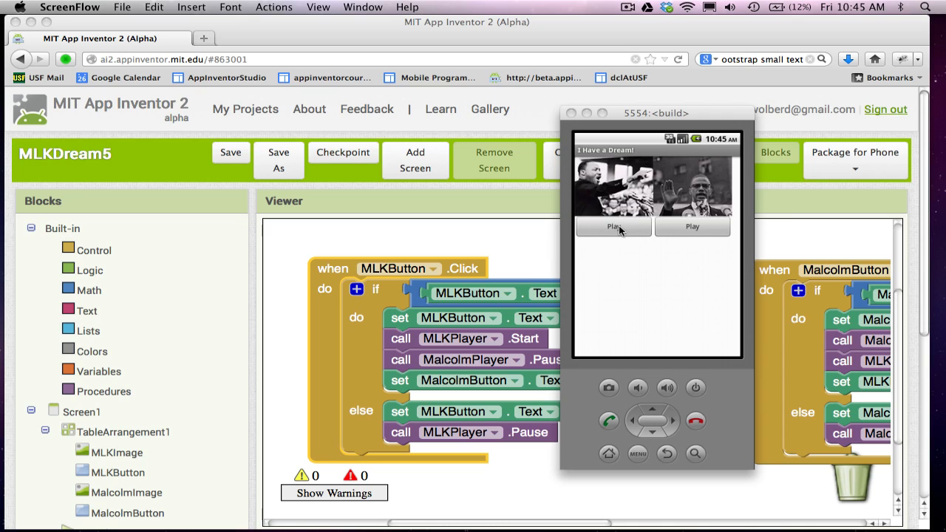
Play the Martin Luther King speech, switch to Malcolm X, then stop playback
{"action": "left_click", "coordinate": [615, 227]}
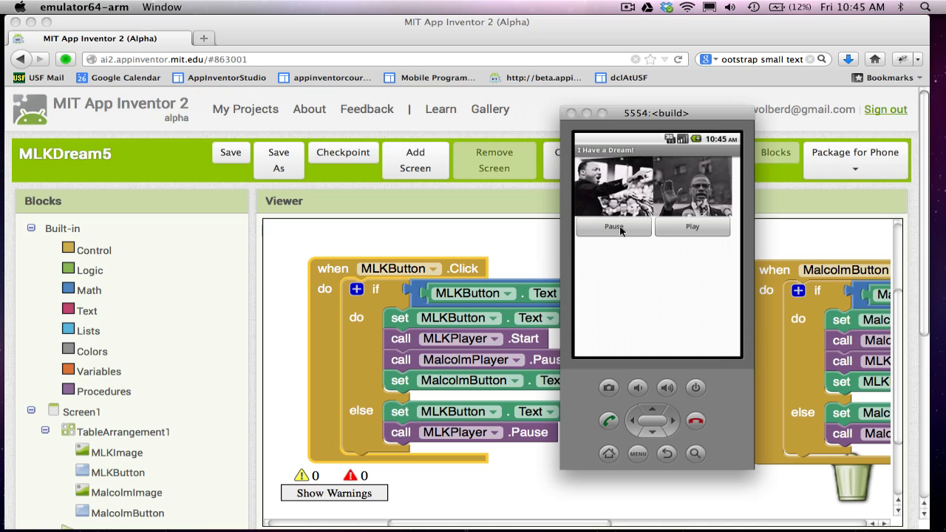
{"action": "left_click", "coordinate": [691, 226]}
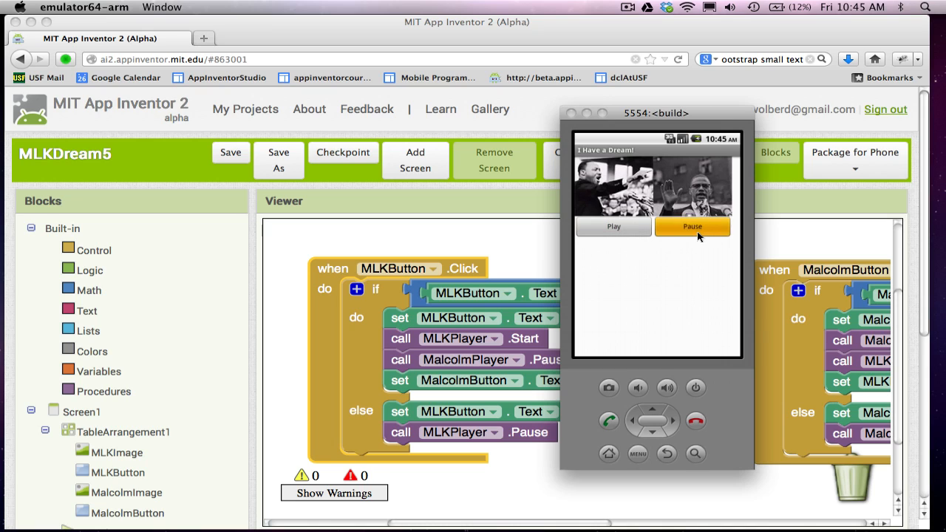
{"action": "left_click", "coordinate": [691, 226]}
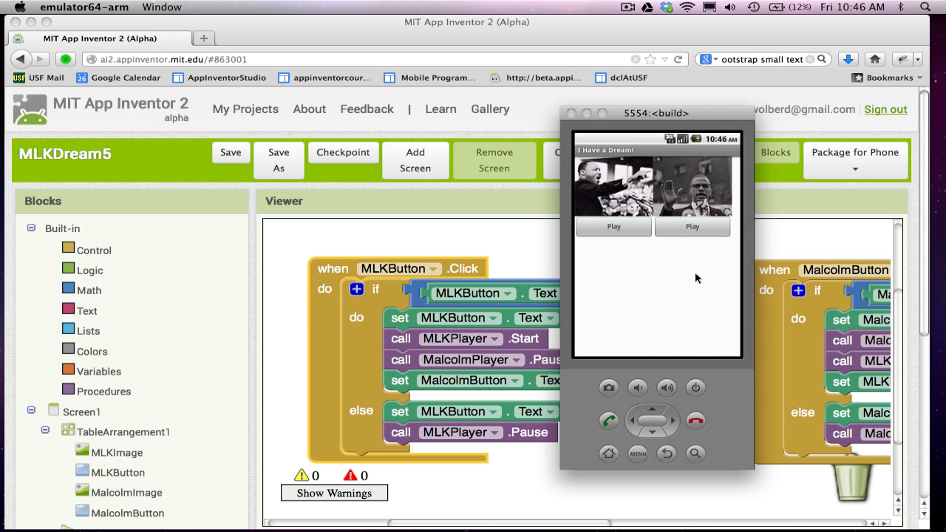
{"action": "mouse_move", "coordinate": [474, 207]}
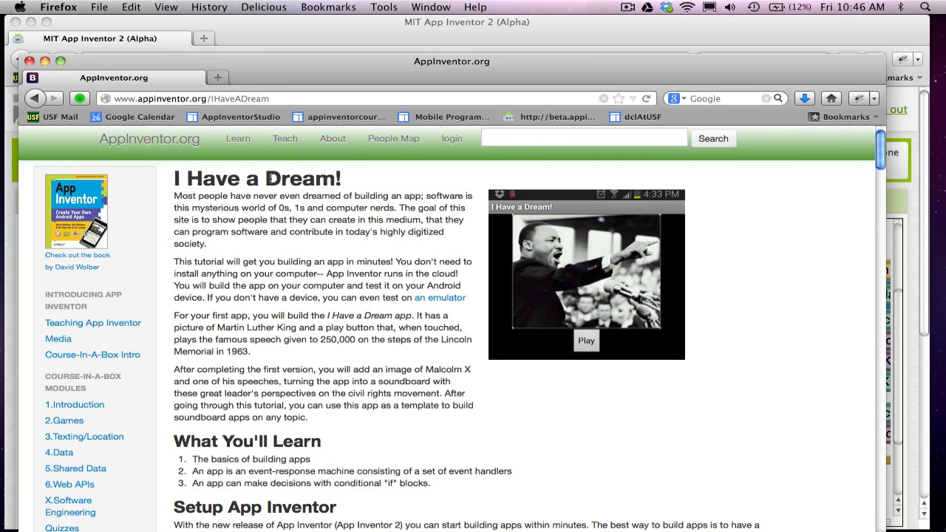
{"action": "mouse_move", "coordinate": [431, 352]}
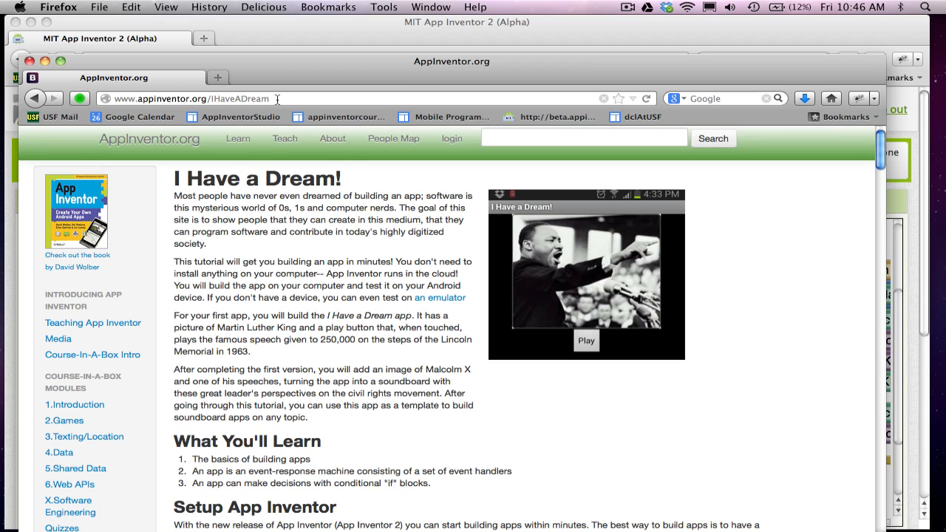
{"action": "mouse_move", "coordinate": [431, 372]}
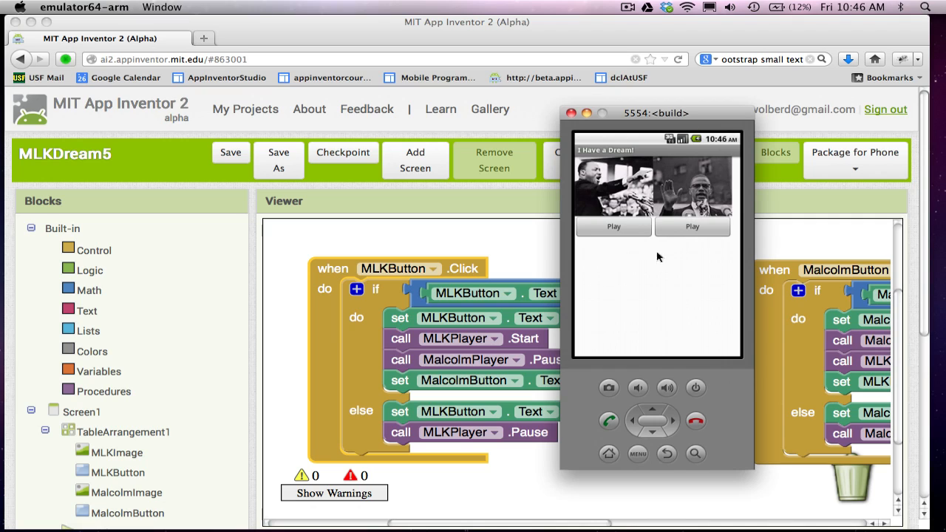
{"action": "mouse_move", "coordinate": [661, 288]}
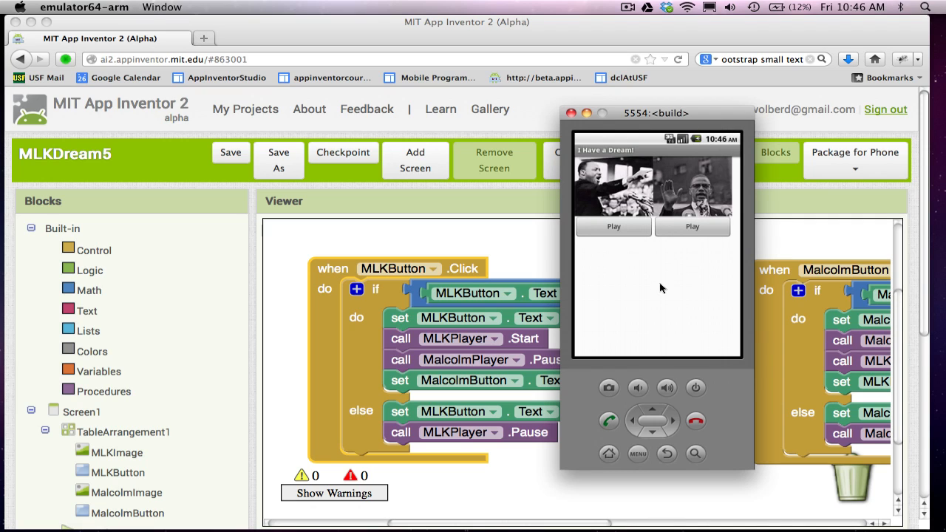